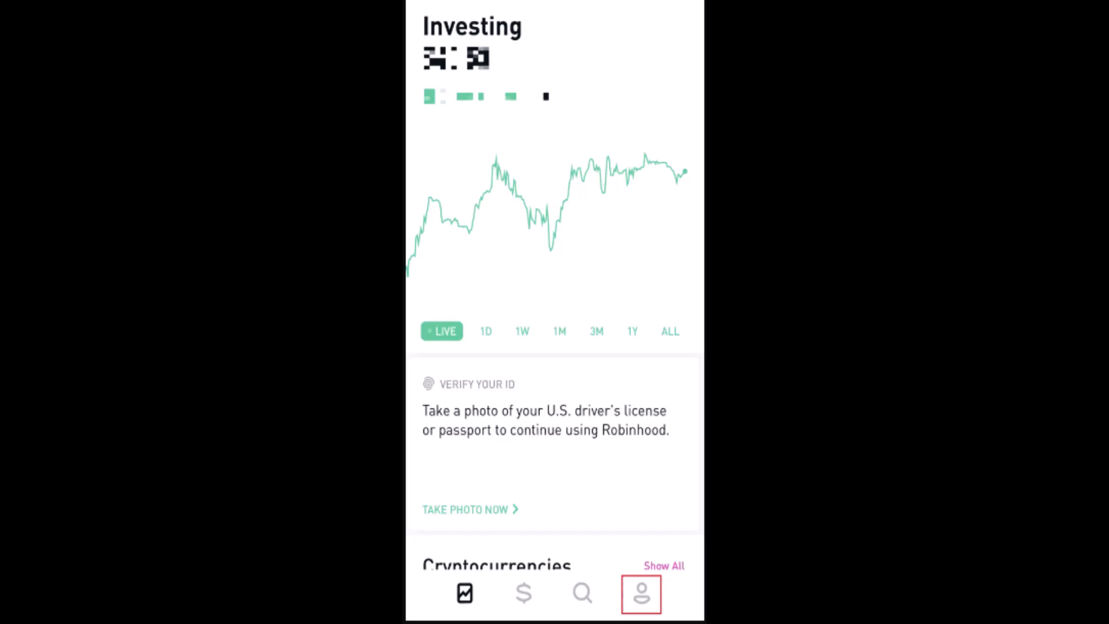
Go to the Account page listing transfers, statements and history, and security.
{"action": "left_click", "coordinate": [641, 593]}
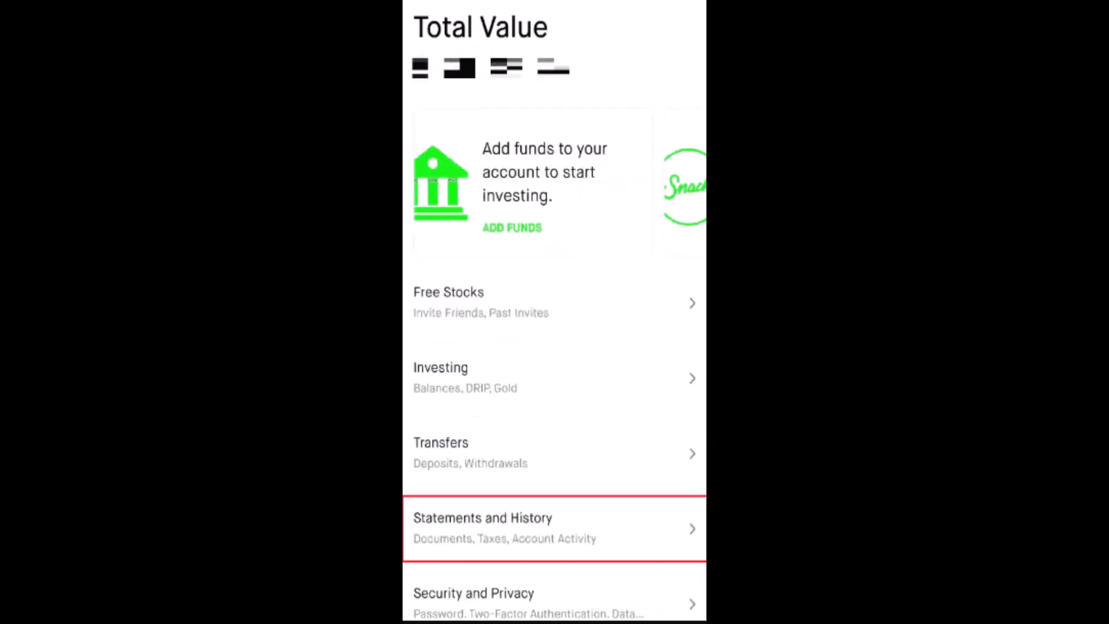